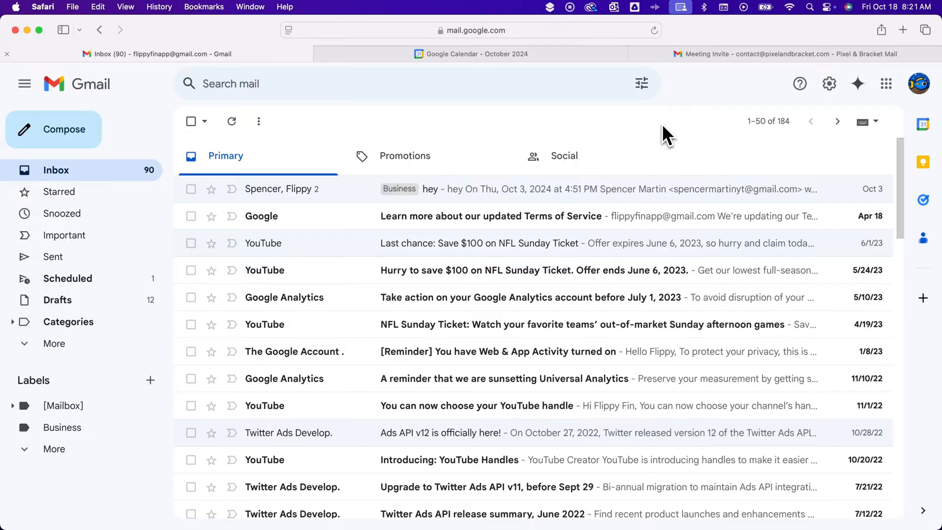
pyautogui.moveTo(624, 124)
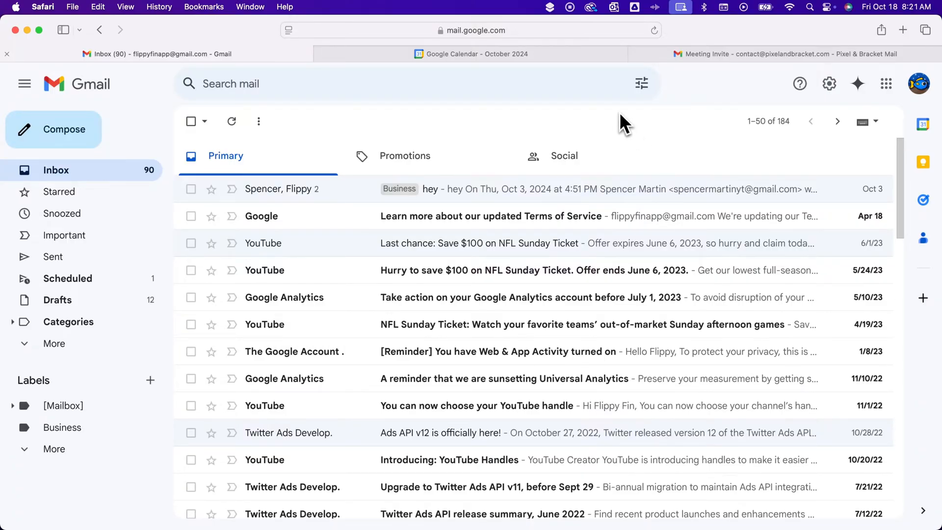
pyautogui.moveTo(643, 83)
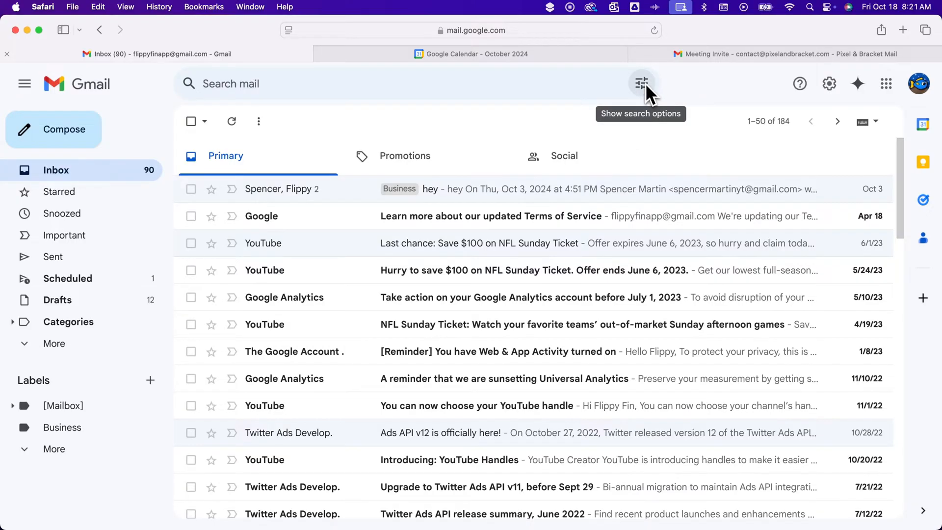
pyautogui.click(642, 84)
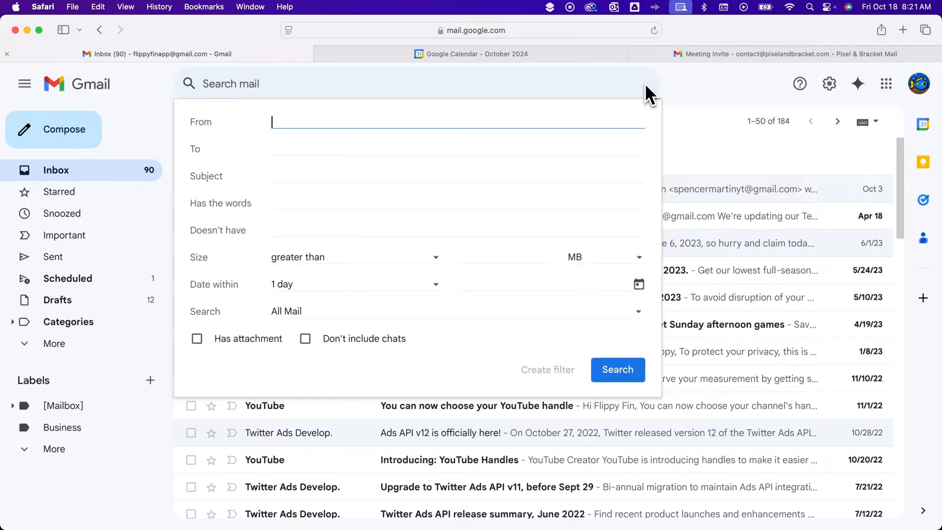
pyautogui.moveTo(295, 133)
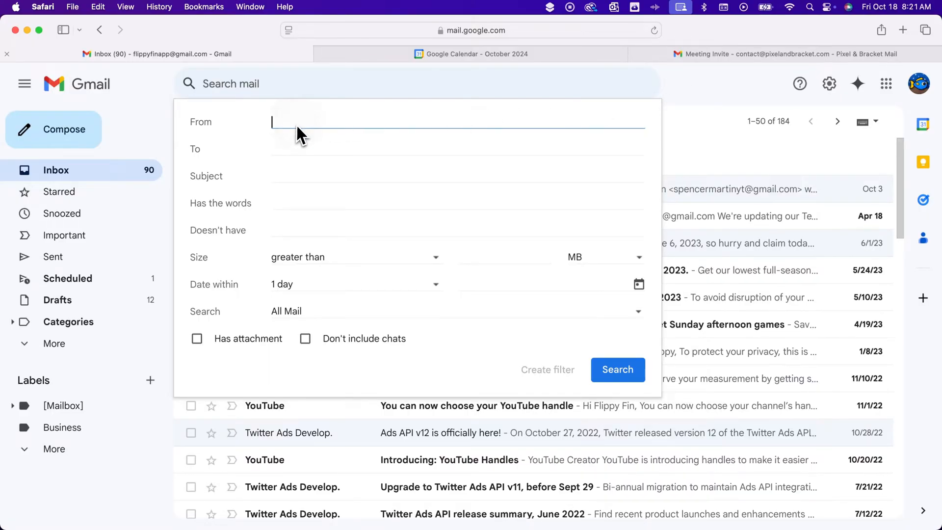
pyautogui.write('contact')
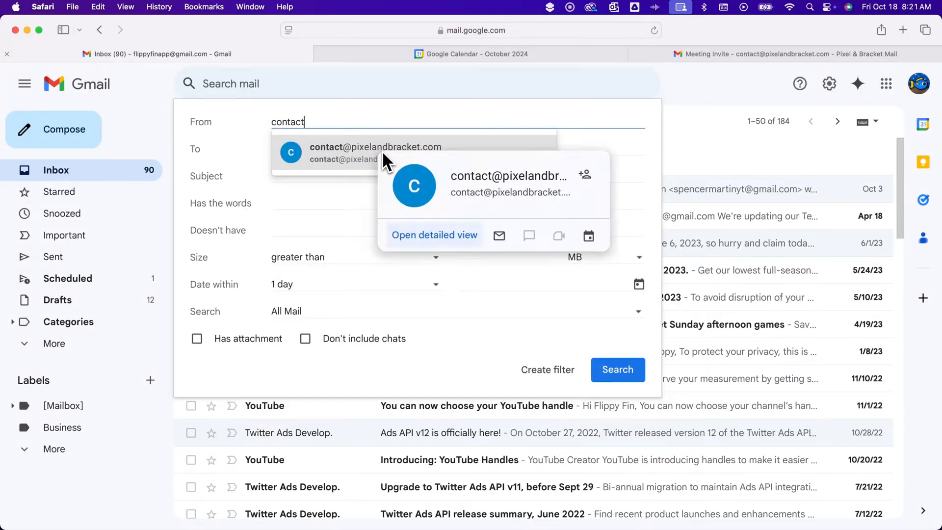
pyautogui.click(375, 152)
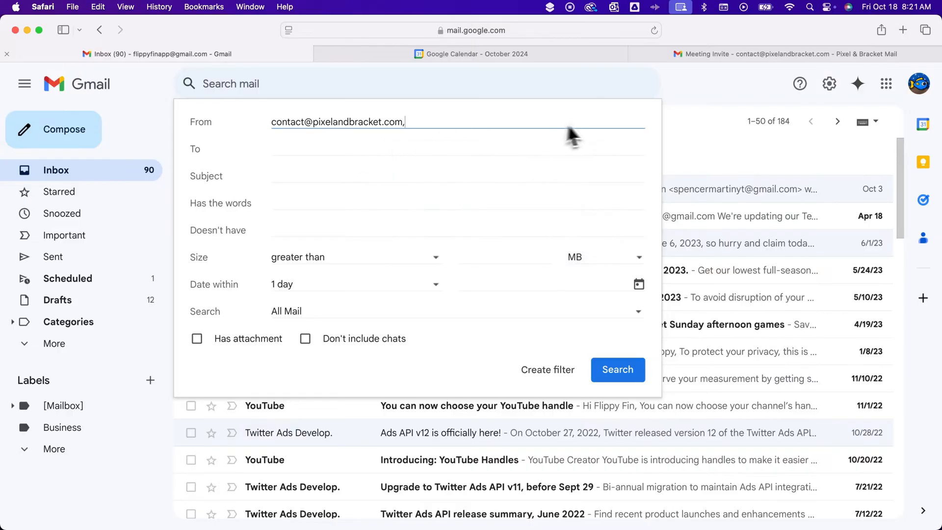
pyautogui.moveTo(565, 147)
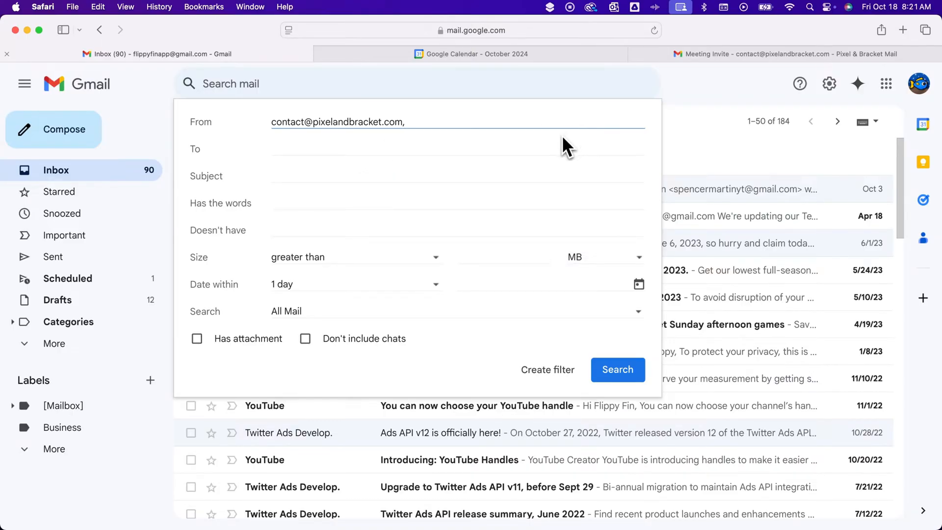
pyautogui.moveTo(567, 374)
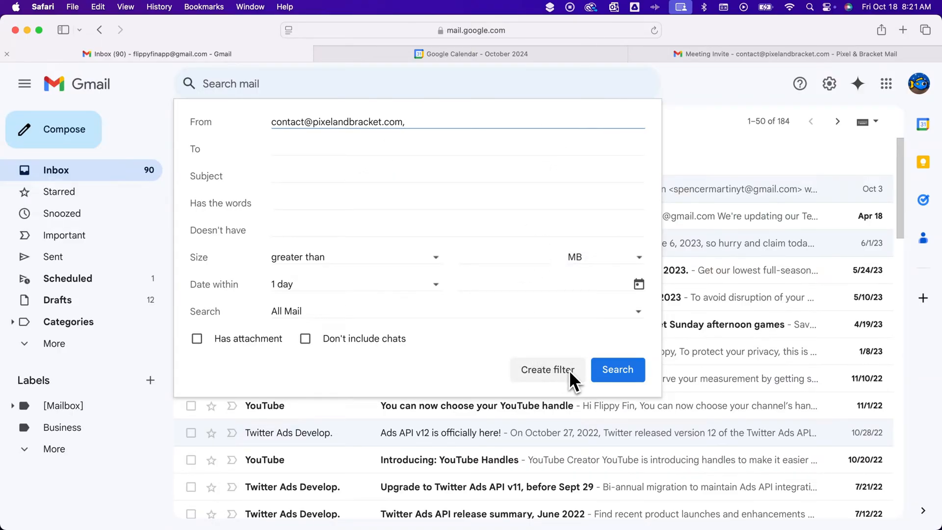
# Step: Begin a filter from that search, enable Apply the label, and show the label list
pyautogui.click(548, 370)
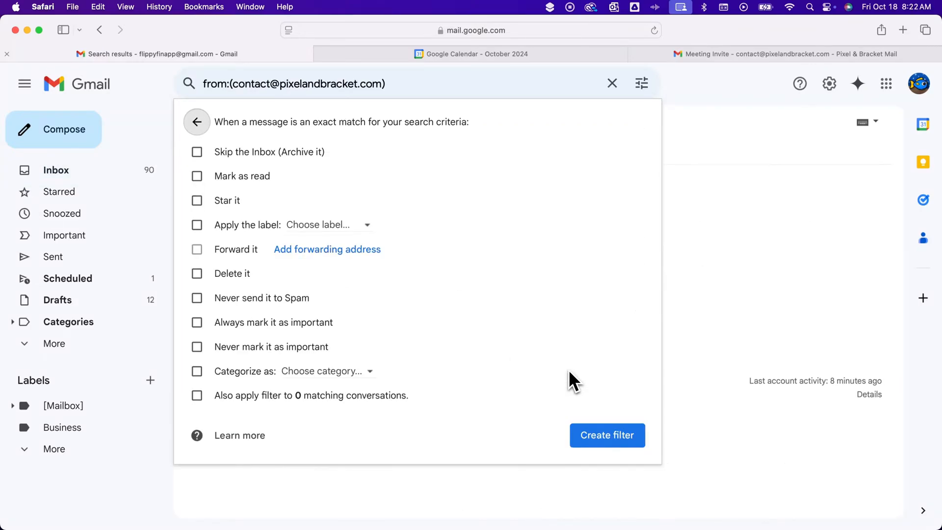
pyautogui.moveTo(524, 333)
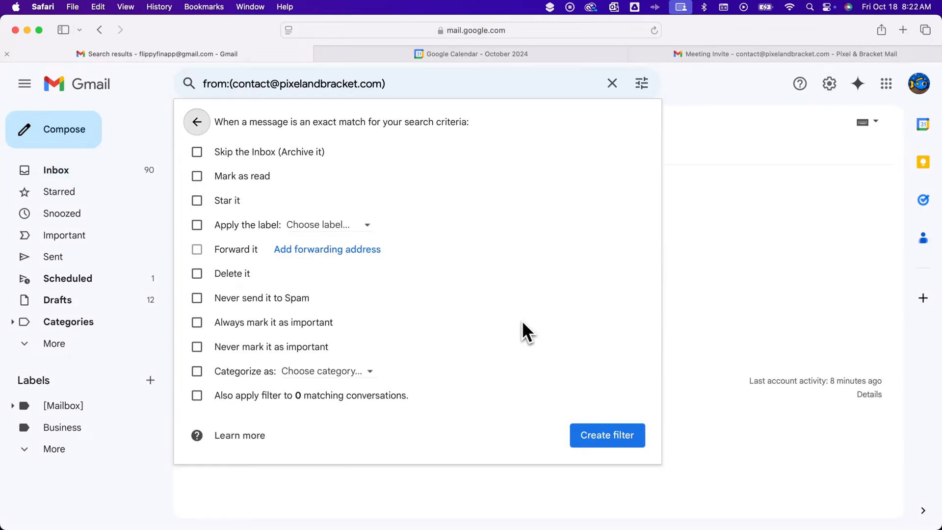
pyautogui.moveTo(504, 319)
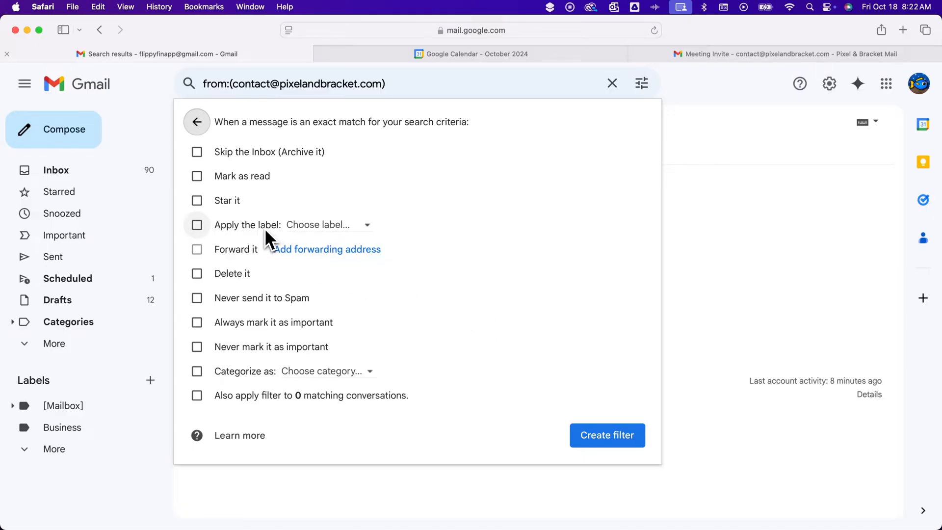
pyautogui.click(196, 225)
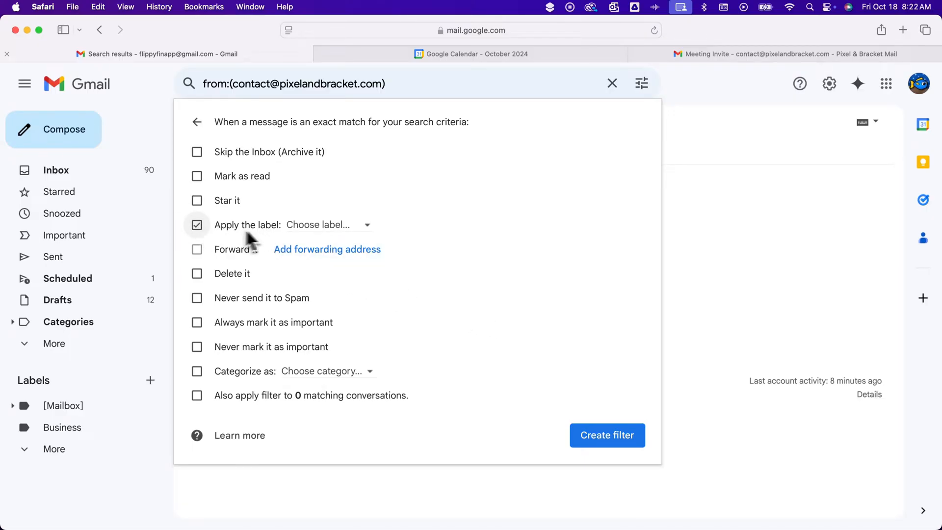
pyautogui.click(327, 225)
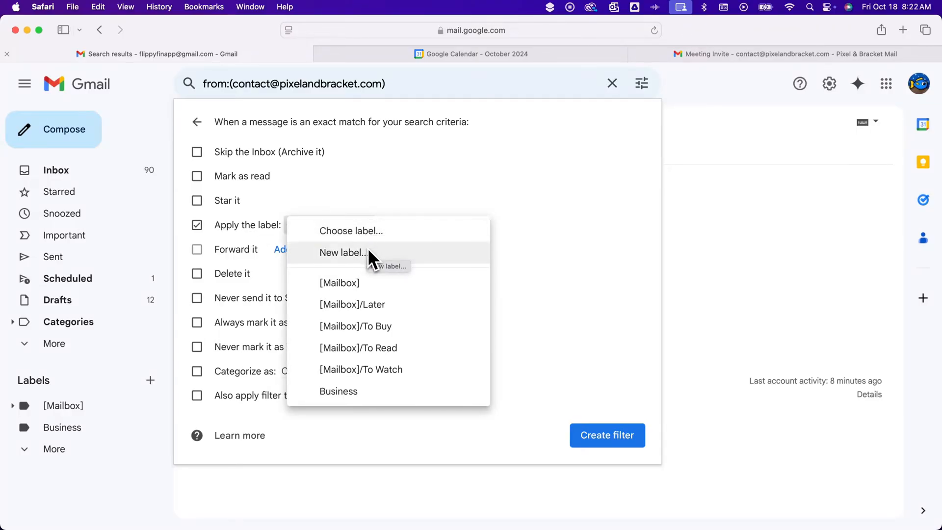
pyautogui.moveTo(368, 243)
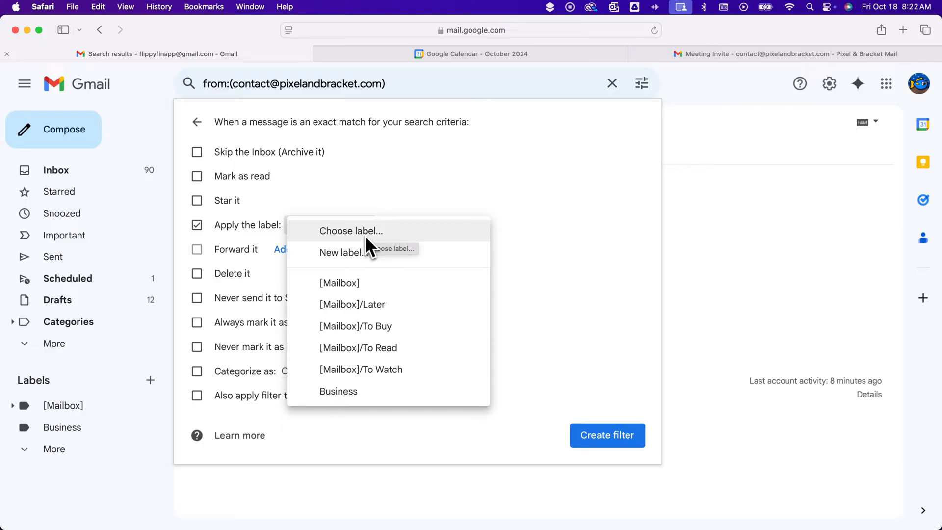
pyautogui.moveTo(357, 258)
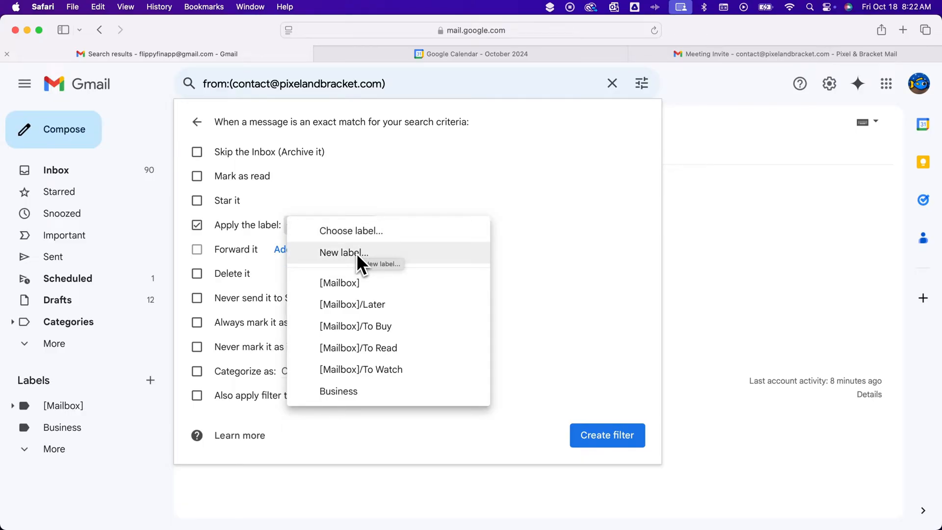
# Step: Create a new label 'Contact' nested under Business for the filter
pyautogui.click(344, 252)
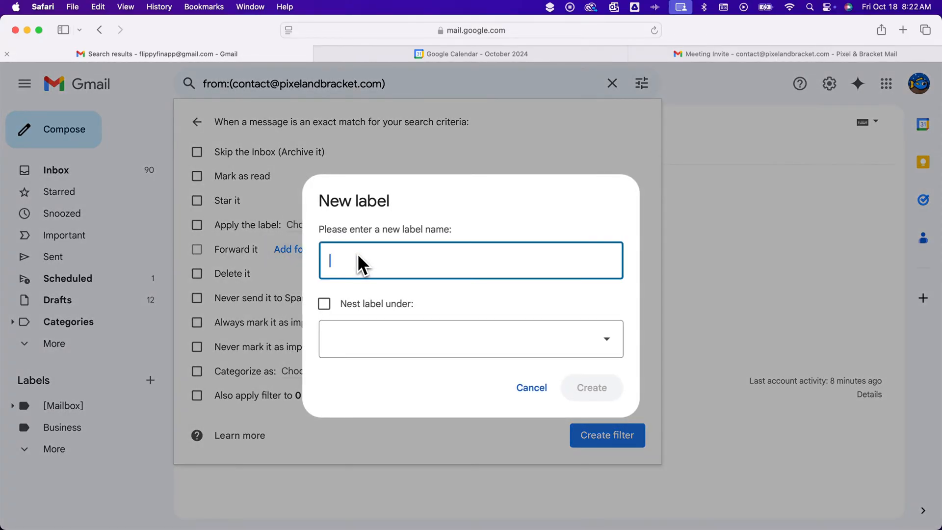
pyautogui.write('Cont')
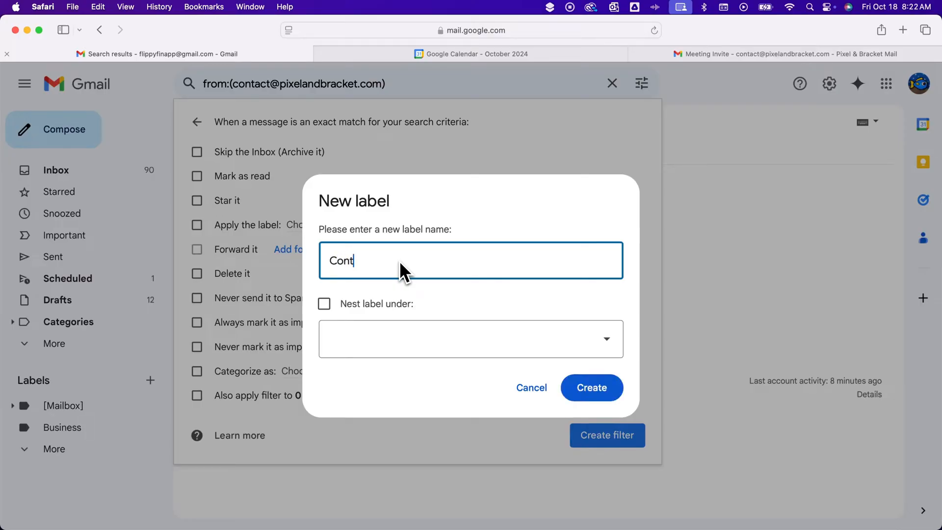
pyautogui.write('act')
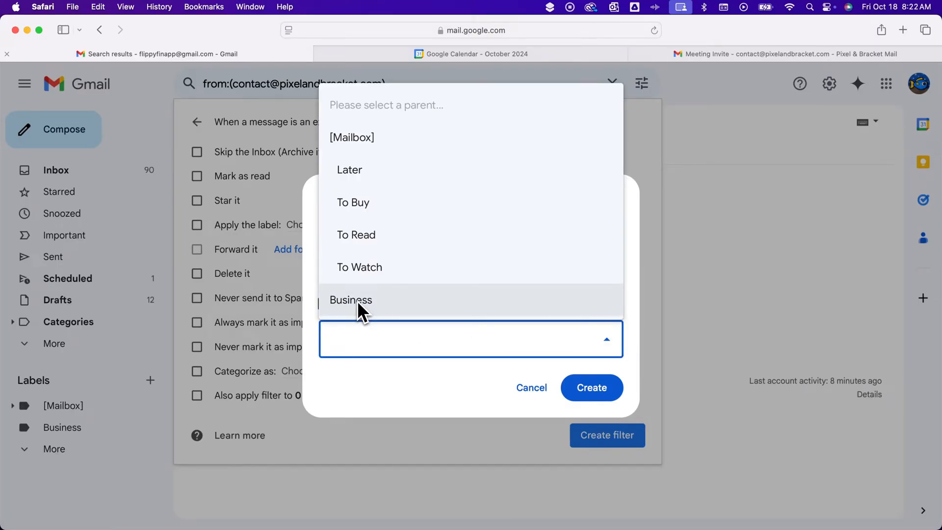
pyautogui.click(351, 299)
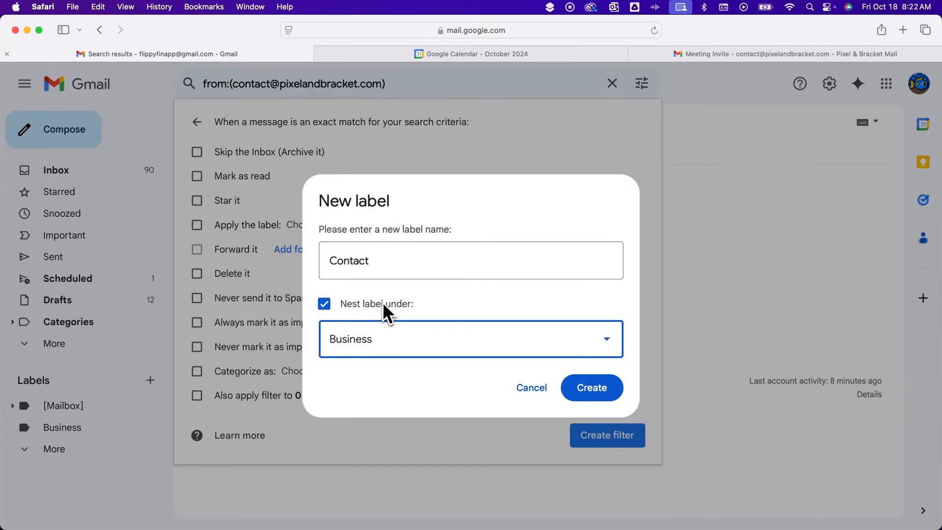
pyautogui.moveTo(399, 332)
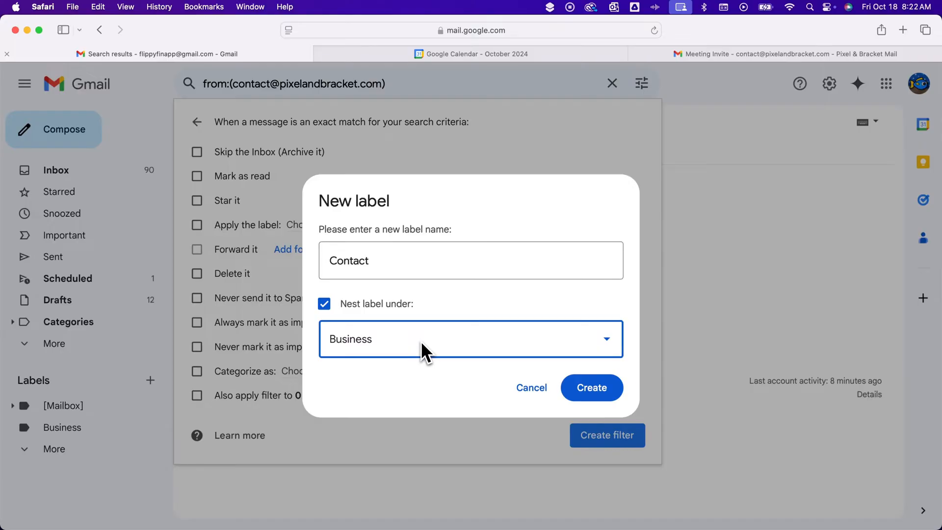
pyautogui.click(592, 388)
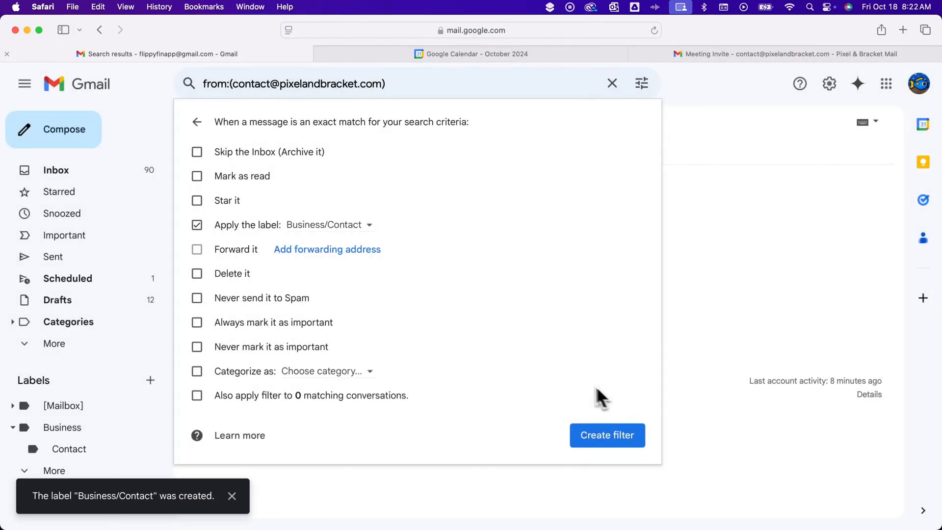
pyautogui.moveTo(277, 239)
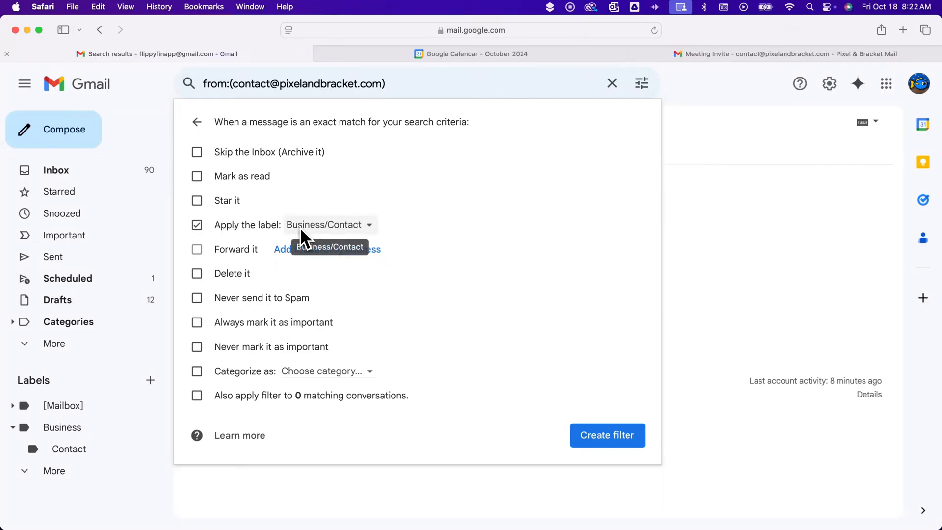
pyautogui.moveTo(421, 234)
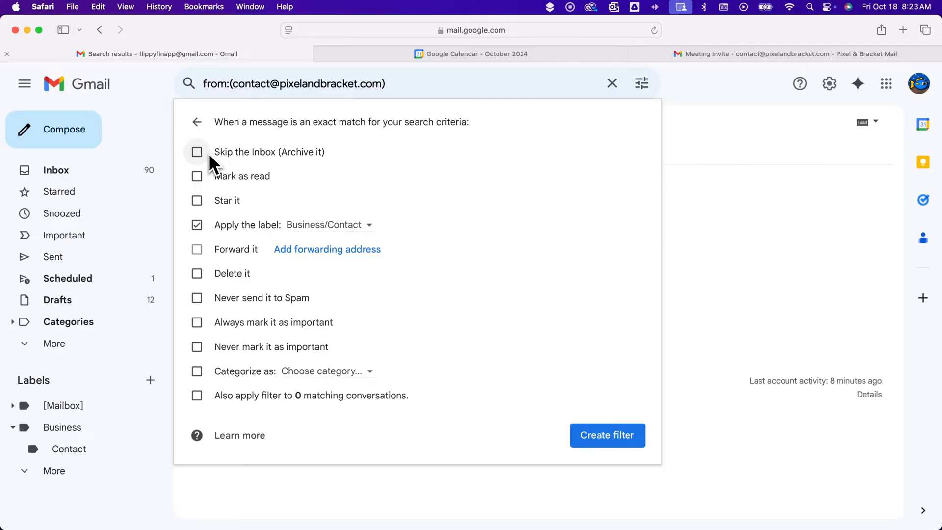
# Step: Tick 'Skip the Inbox (Archive it)' for the filter
pyautogui.click(197, 152)
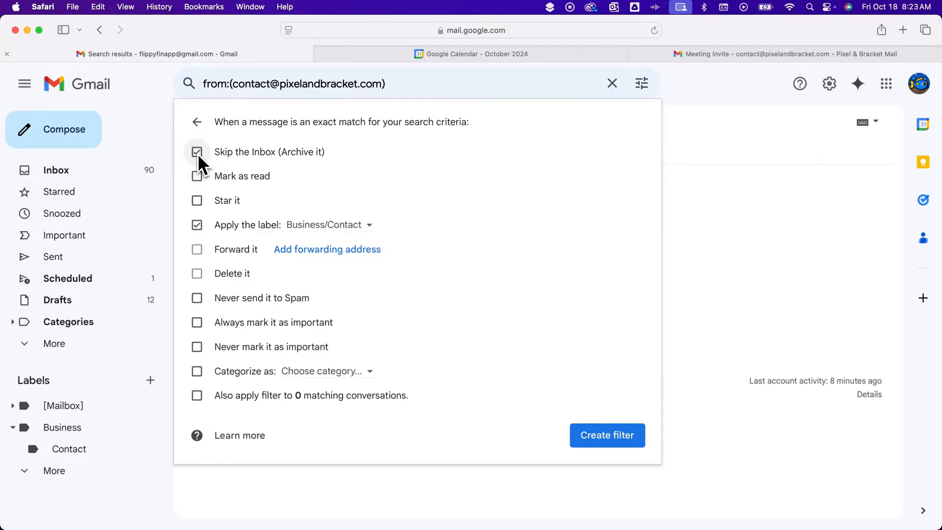
pyautogui.click(197, 152)
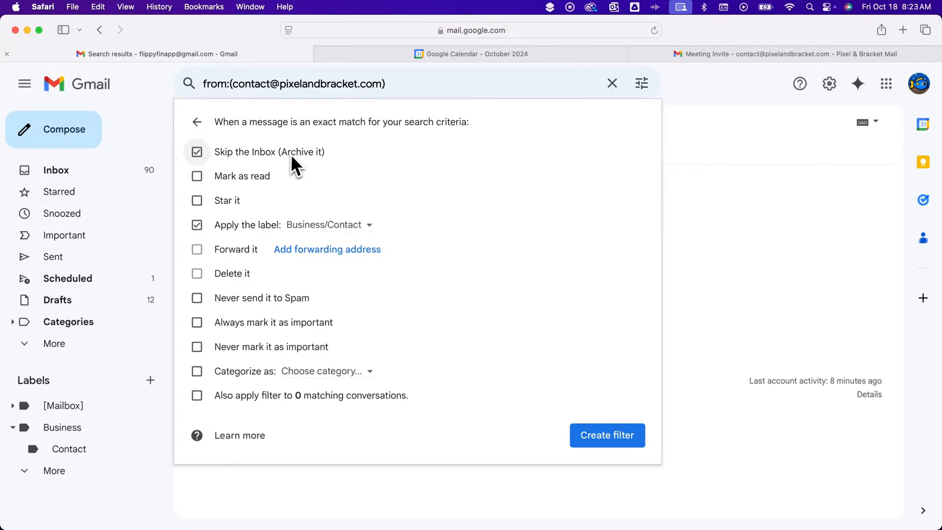
pyautogui.moveTo(347, 162)
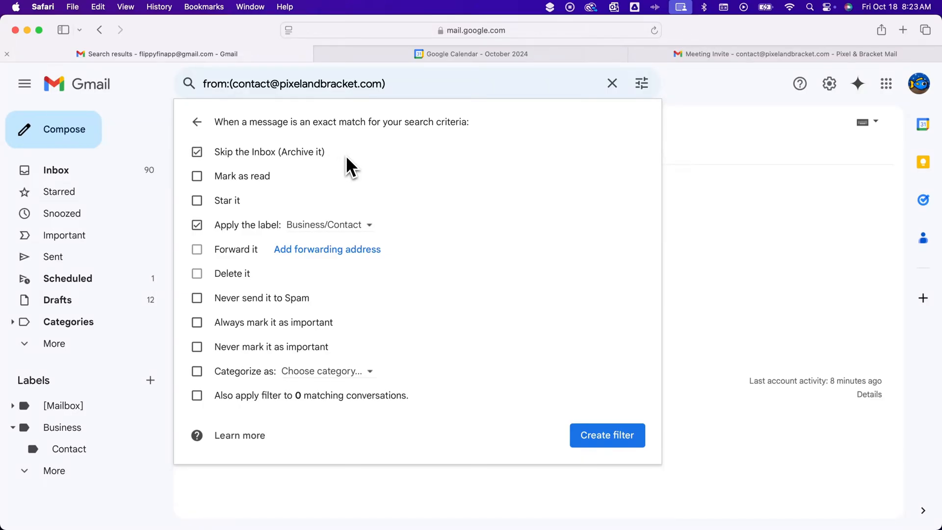
pyautogui.moveTo(271, 200)
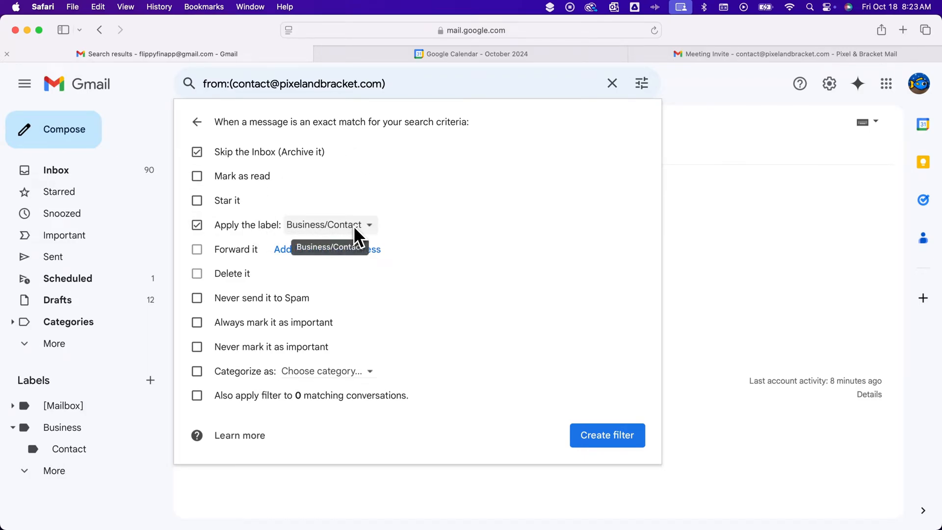
pyautogui.moveTo(197, 152)
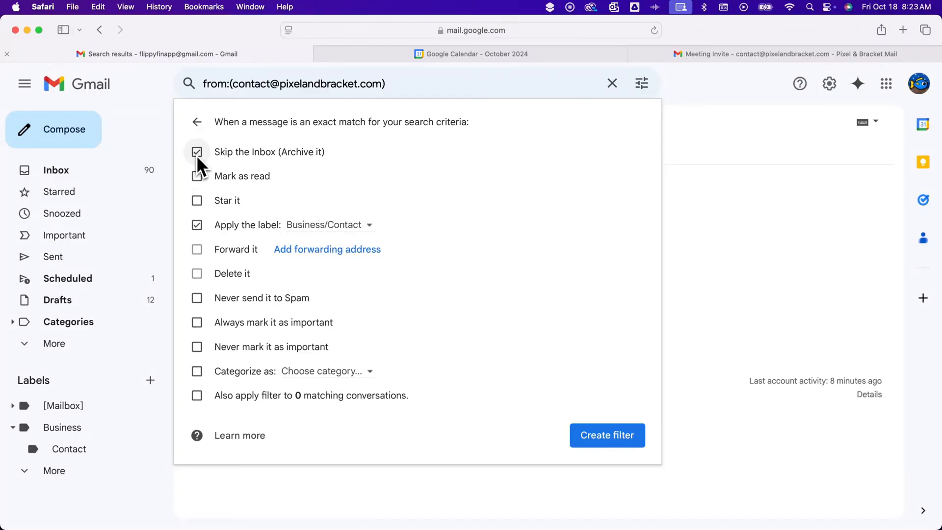
pyautogui.moveTo(228, 162)
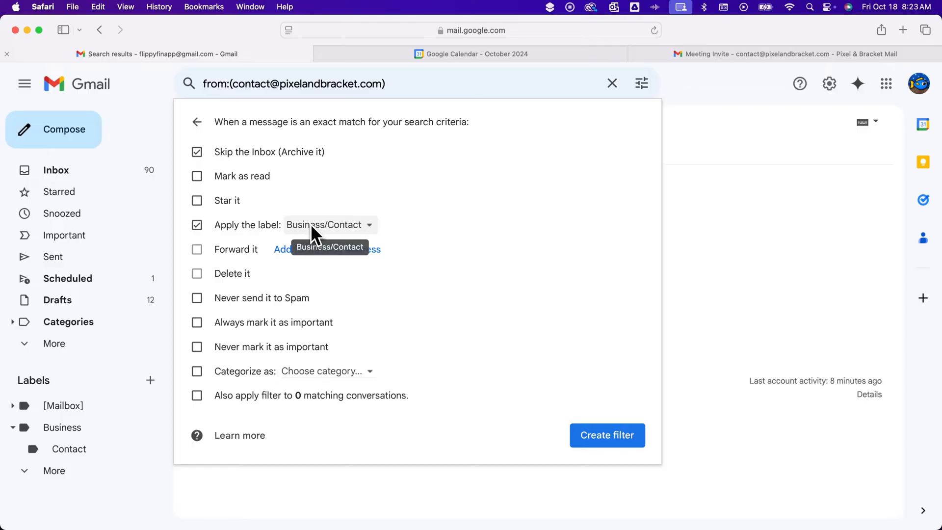
pyautogui.moveTo(241, 165)
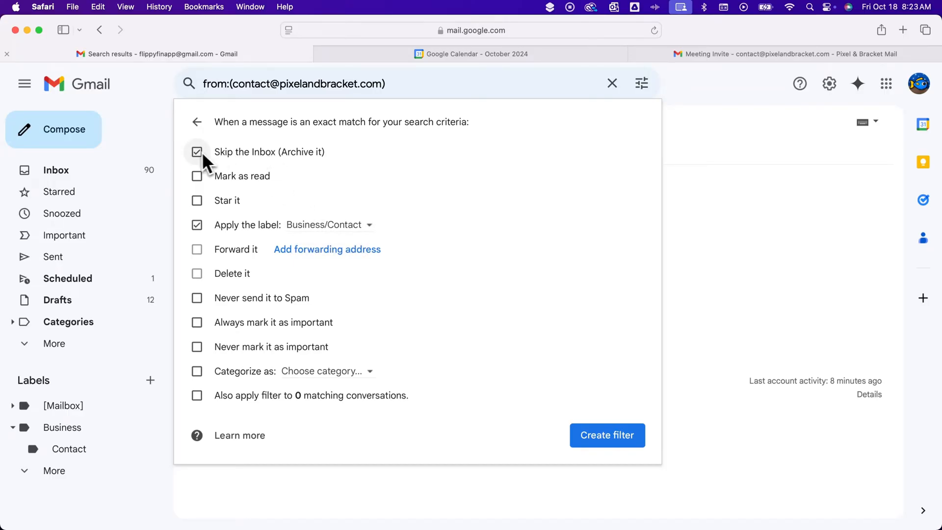
pyautogui.moveTo(212, 160)
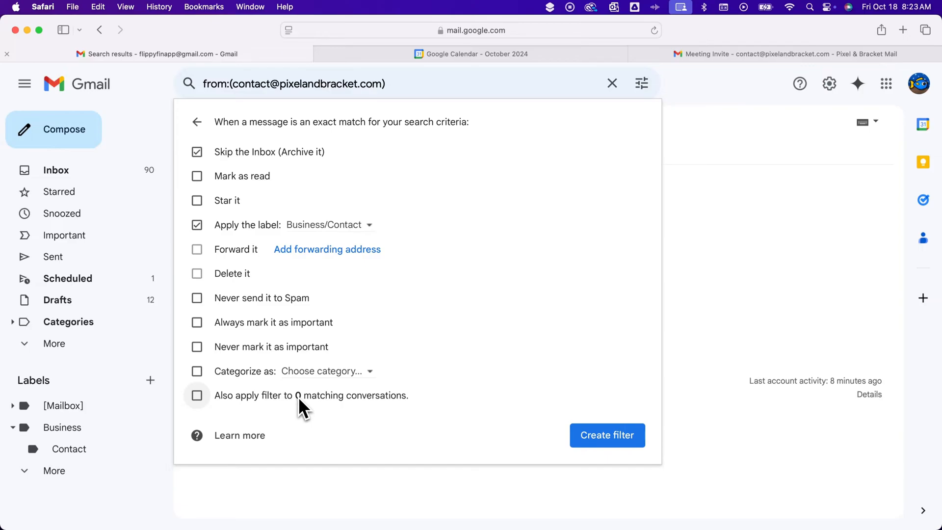
pyautogui.moveTo(313, 421)
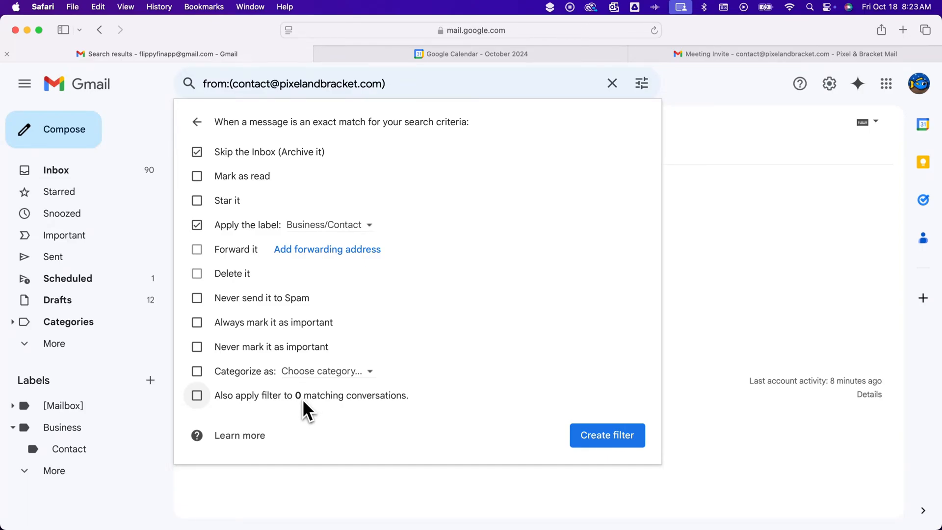
pyautogui.moveTo(250, 413)
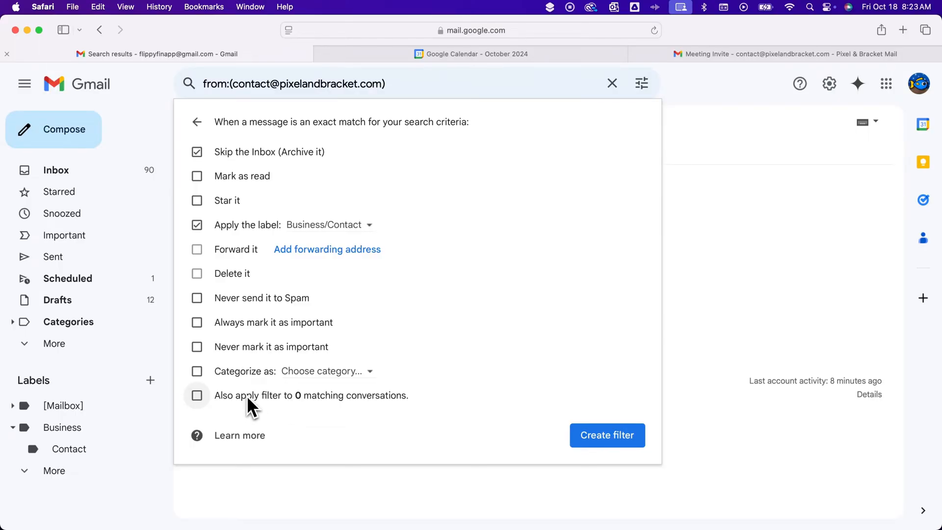
pyautogui.moveTo(223, 420)
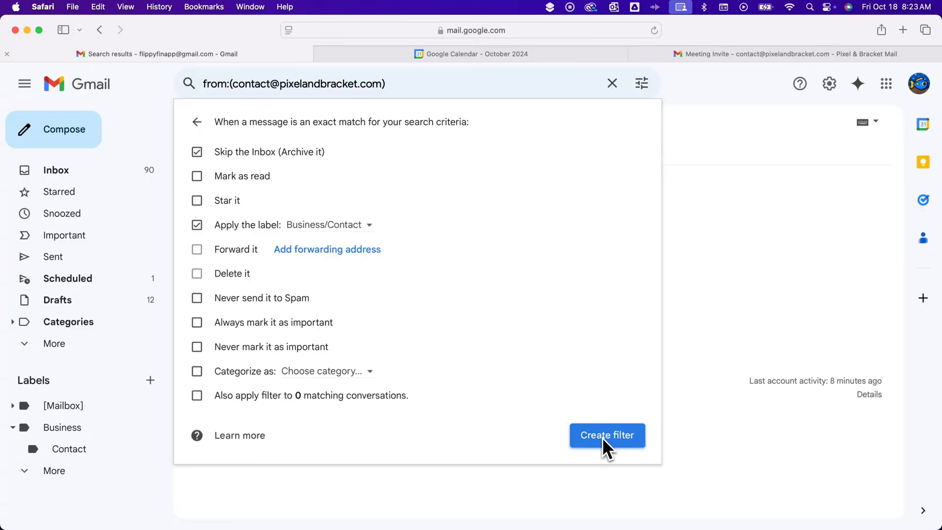
# Step: Save the filter, confirm Business and Business/Contact are empty, and return to the inbox
pyautogui.click(608, 435)
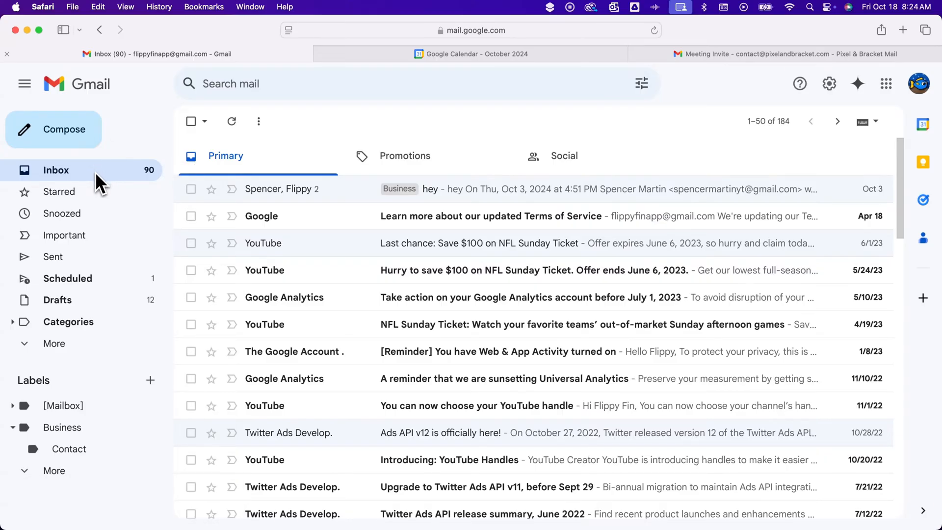
pyautogui.moveTo(92, 411)
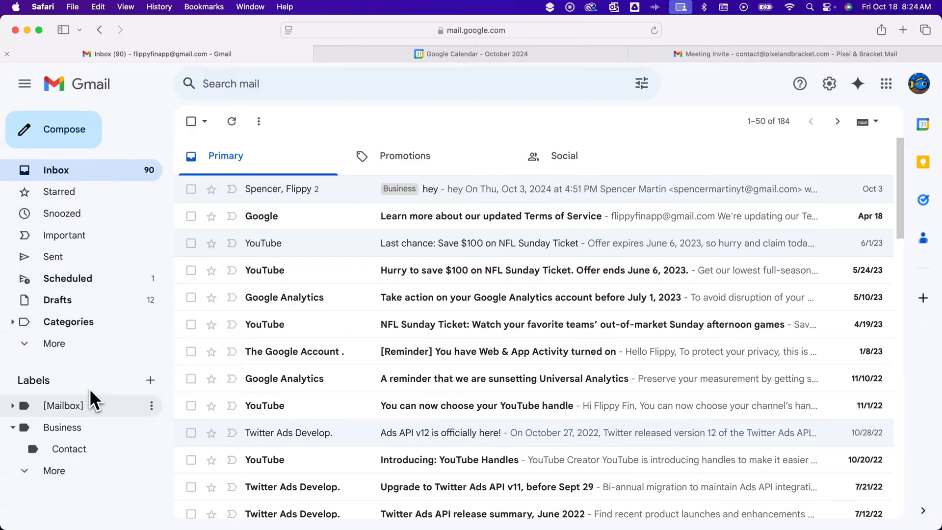
pyautogui.click(54, 470)
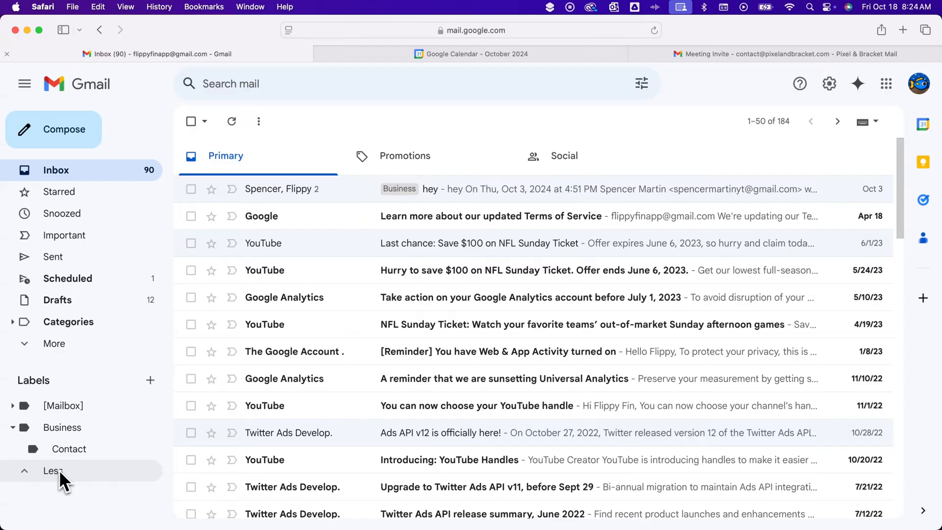
pyautogui.click(50, 471)
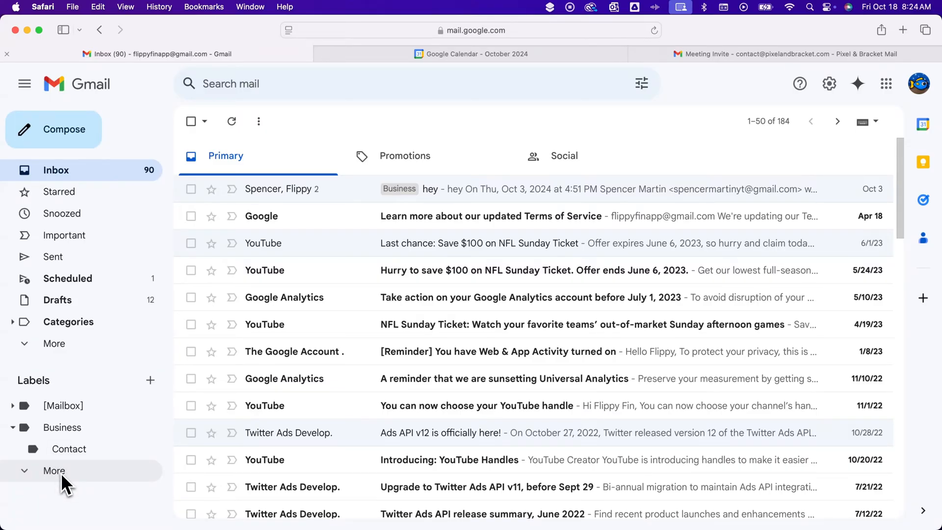
pyautogui.click(63, 427)
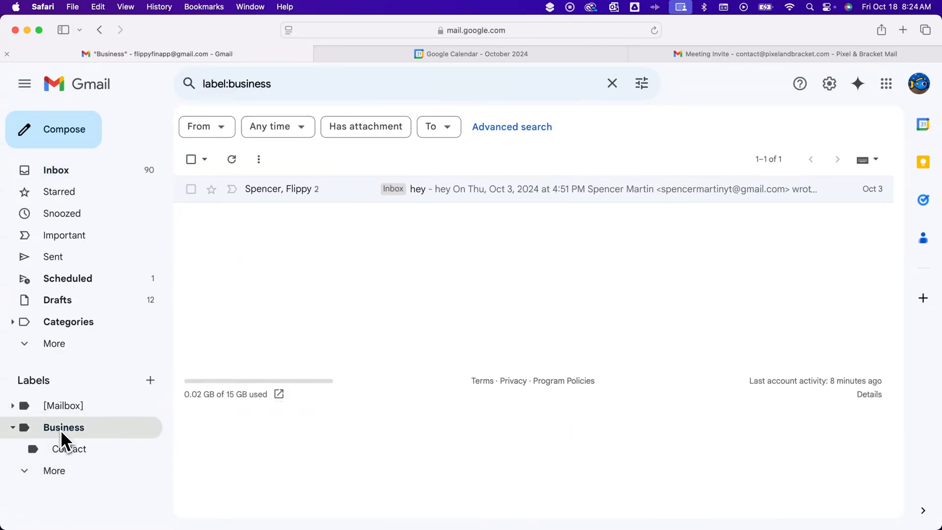
pyautogui.click(69, 449)
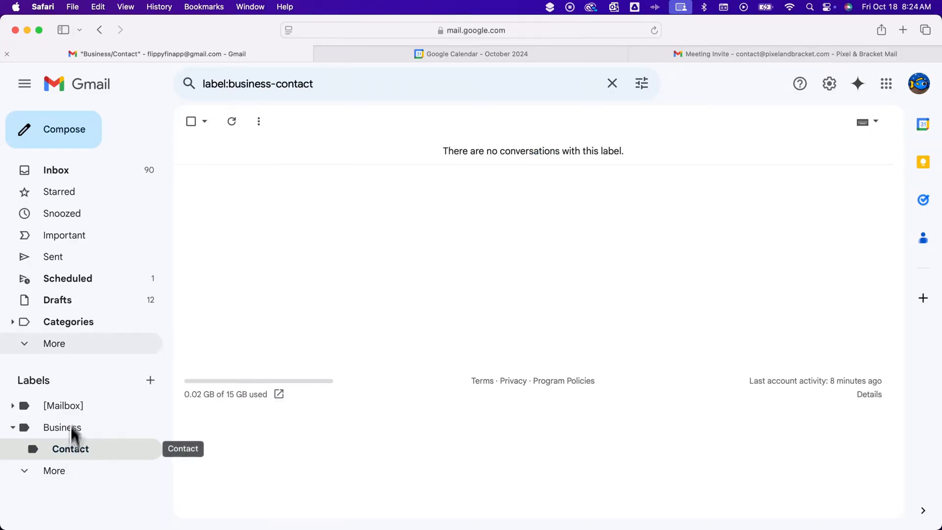
pyautogui.click(56, 171)
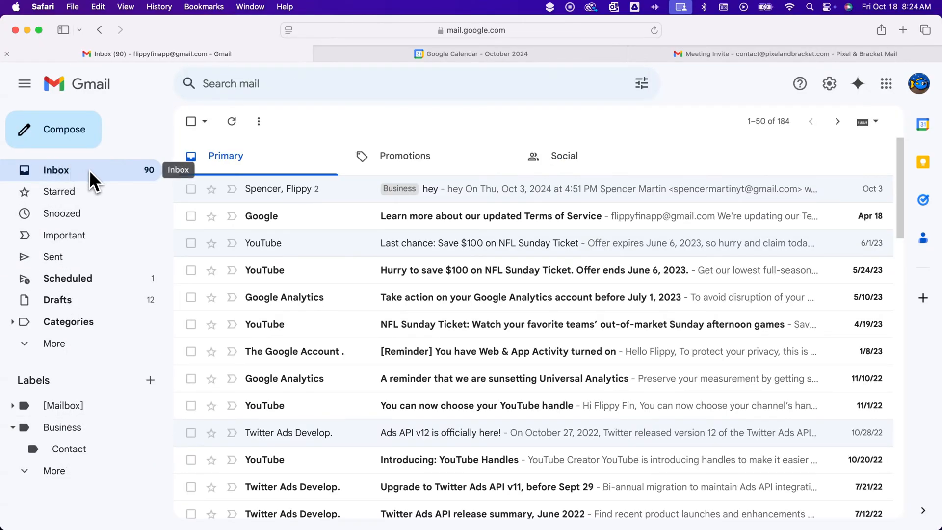
pyautogui.moveTo(101, 178)
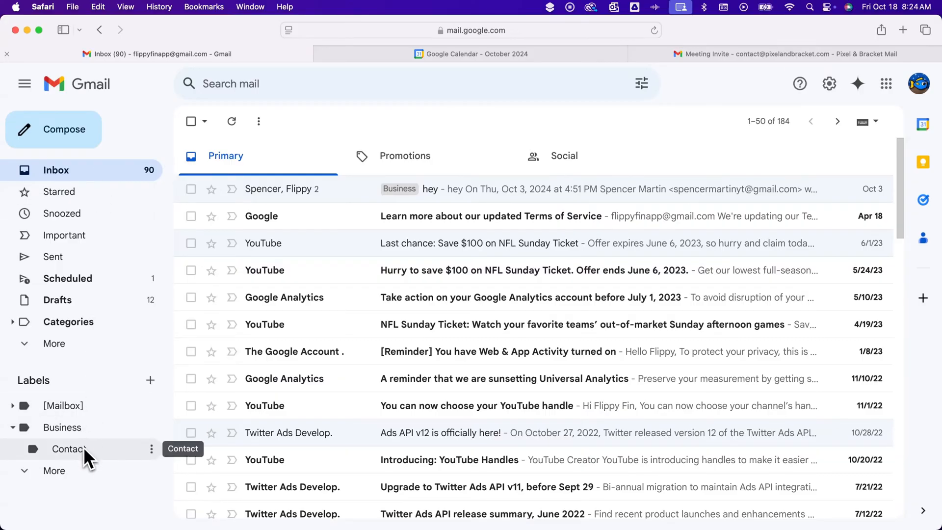
pyautogui.moveTo(774, 62)
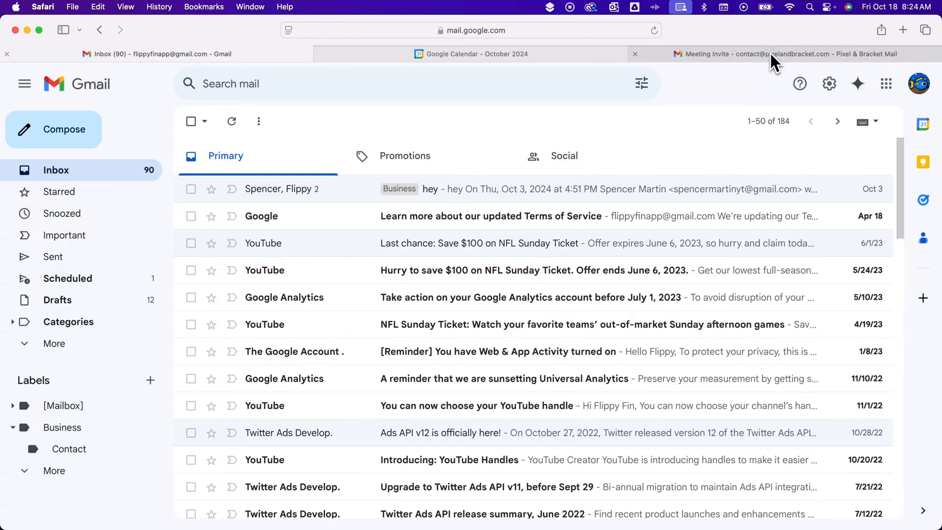
# Step: Send a 'test' email from the Pixel & Bracket account to the main address
pyautogui.click(766, 54)
pyautogui.write('flipp')
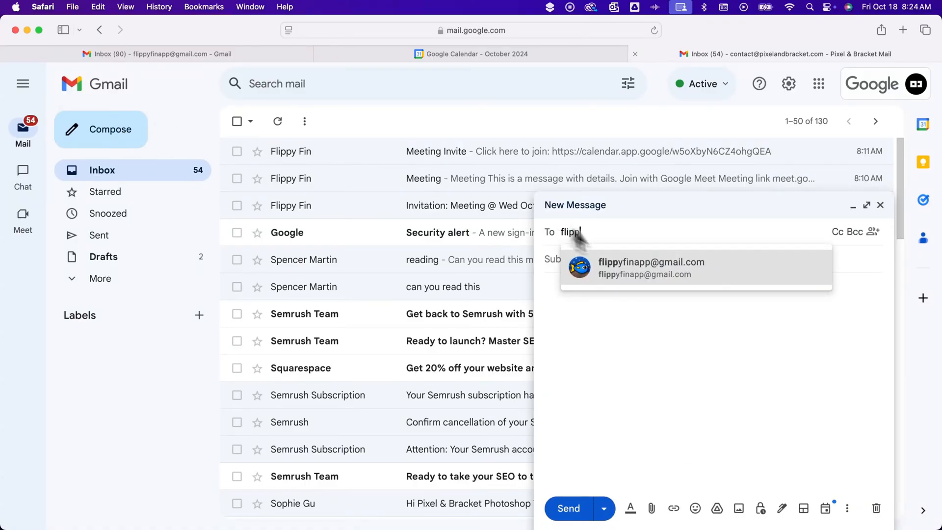
pyautogui.click(651, 267)
pyautogui.write('te')
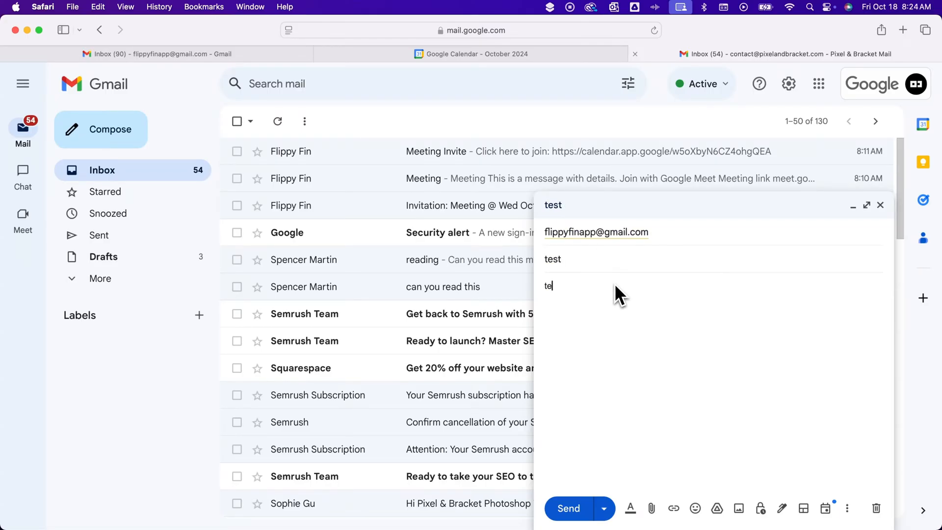
pyautogui.click(568, 509)
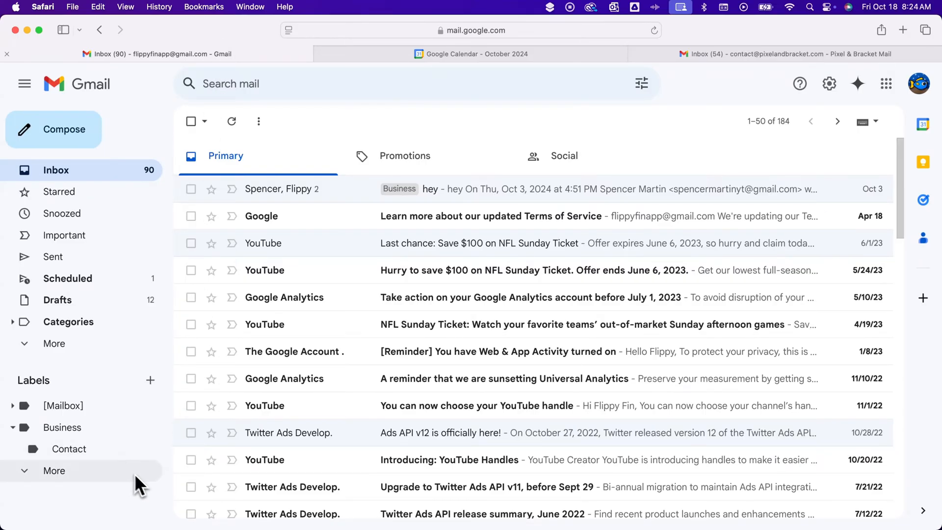
pyautogui.moveTo(154, 183)
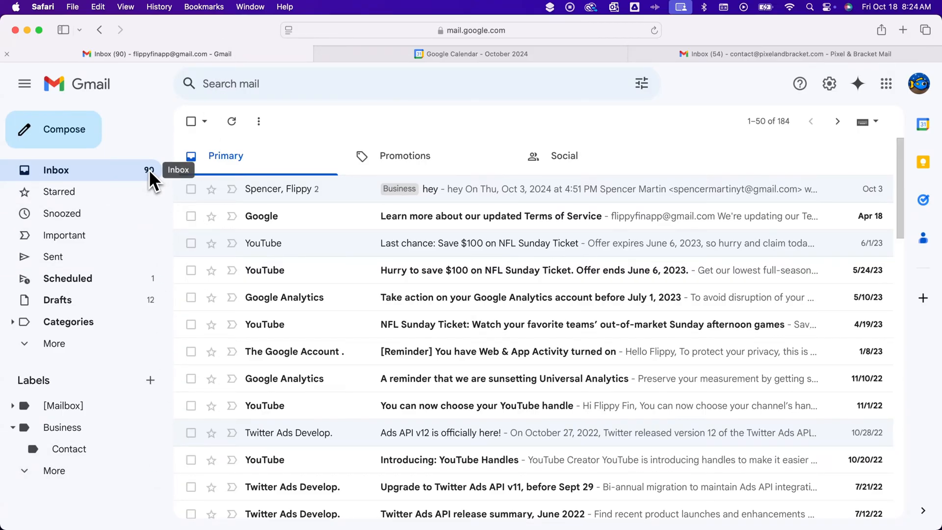
pyautogui.moveTo(385, 135)
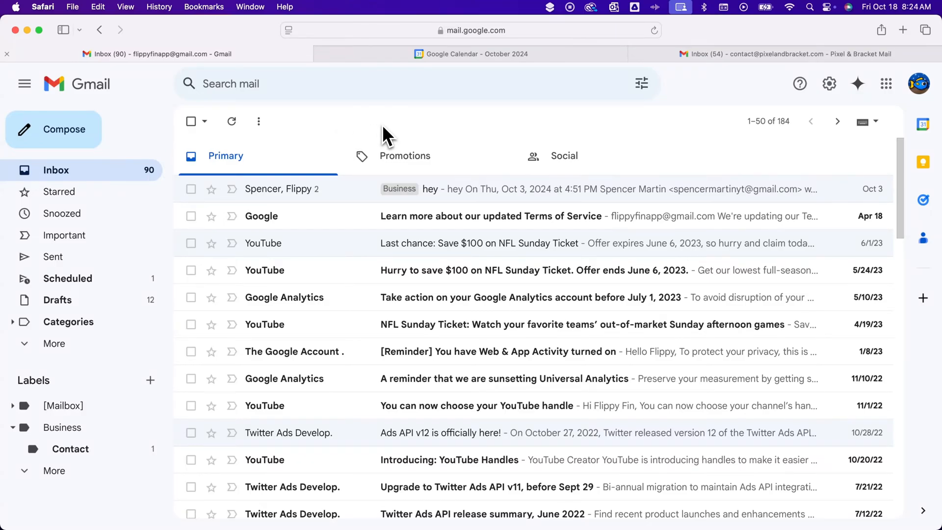
pyautogui.moveTo(147, 180)
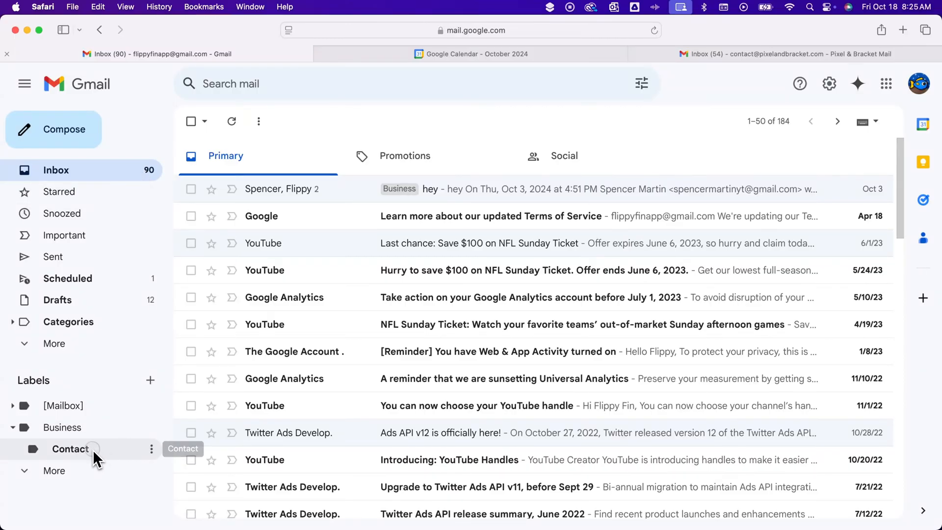
# Step: View the Business/Contact label to find the arrived test email
pyautogui.click(70, 449)
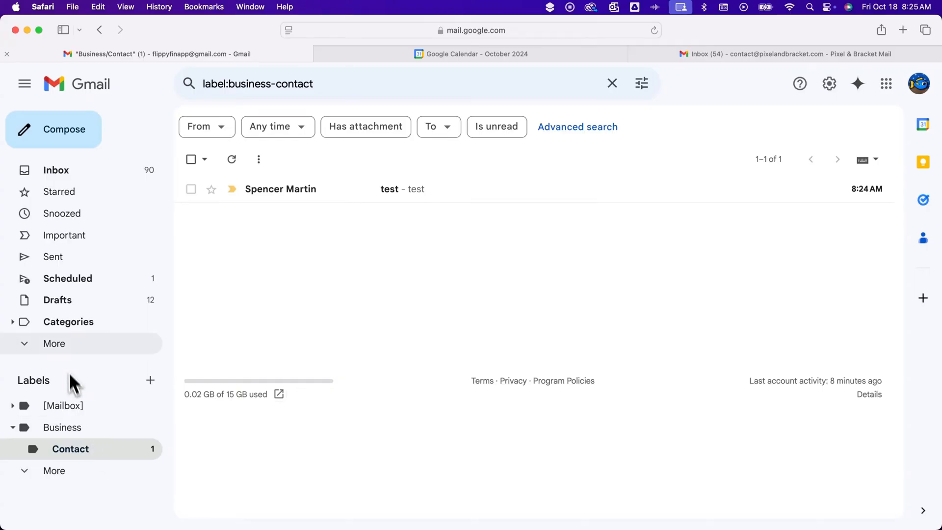
pyautogui.moveTo(88, 467)
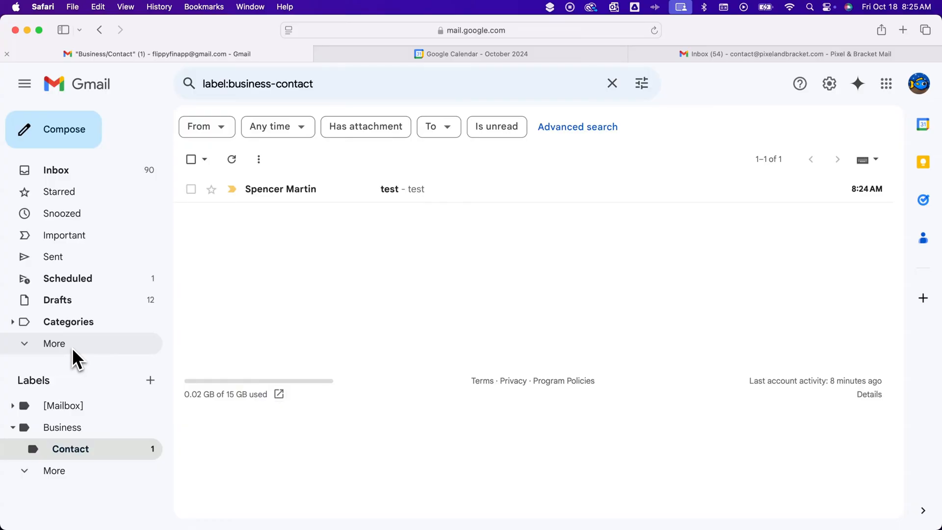
# Step: Check All Mail for the test email's Business/Contact tag, then return to the inbox
pyautogui.click(53, 344)
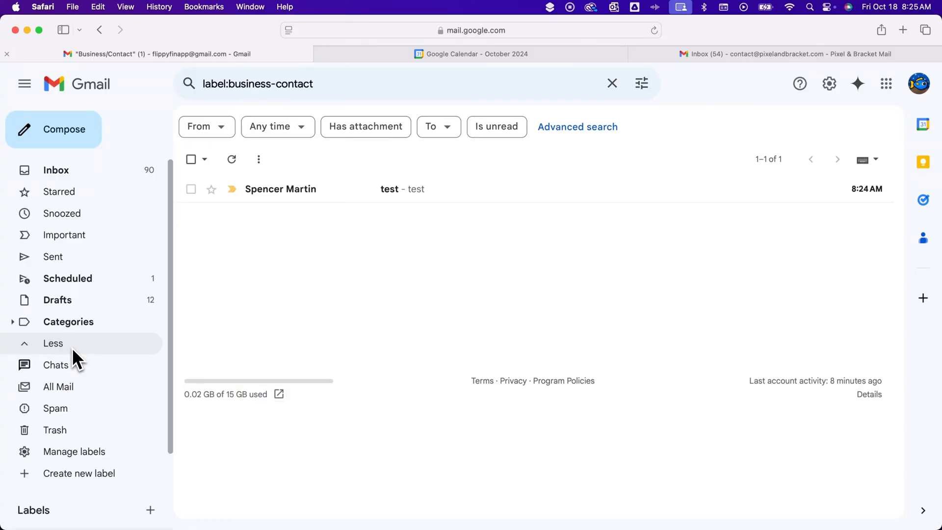
pyautogui.click(58, 387)
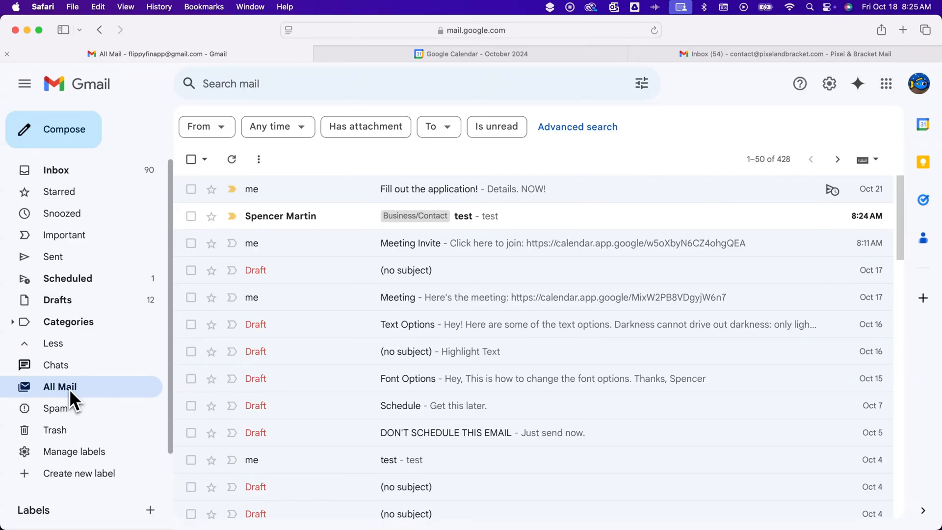
pyautogui.moveTo(77, 400)
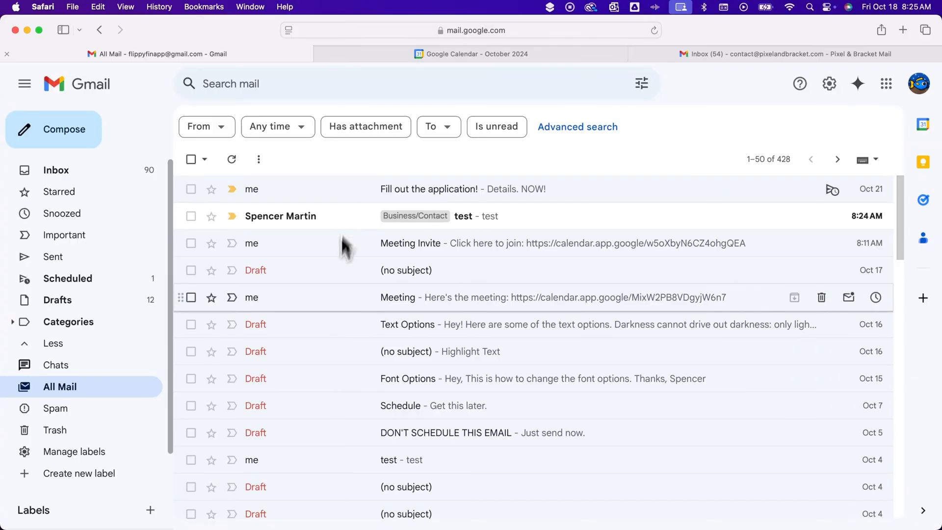
pyautogui.moveTo(132, 398)
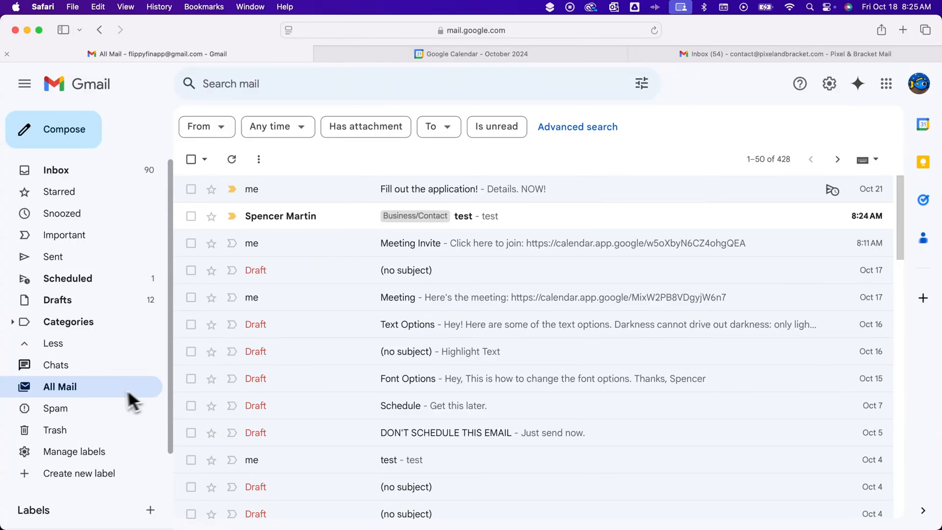
pyautogui.click(56, 170)
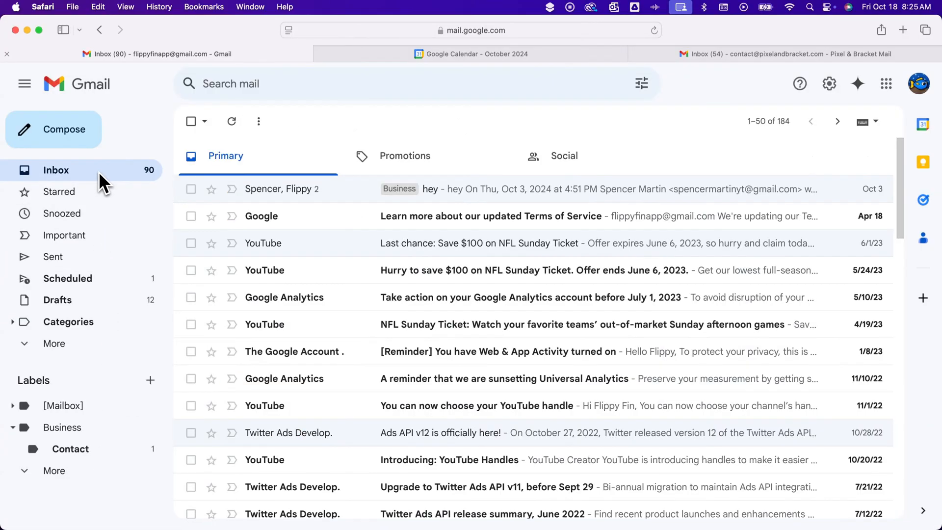